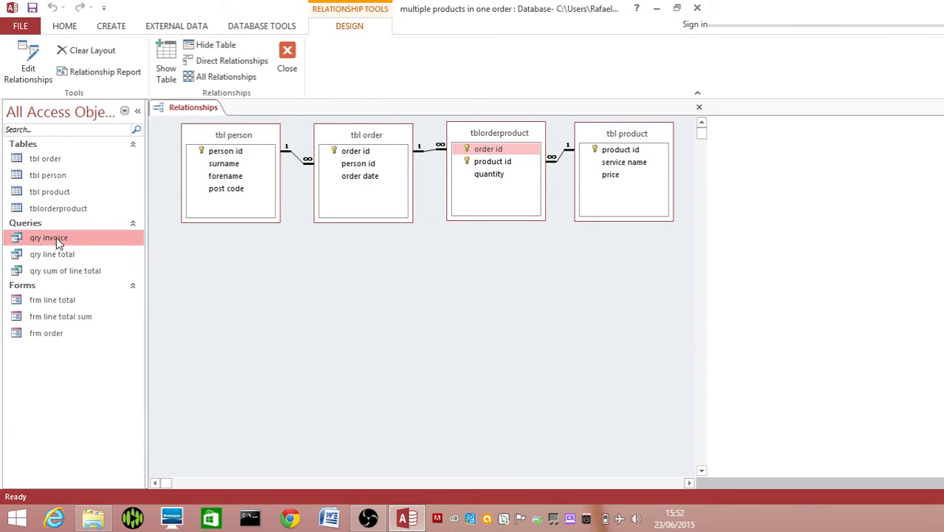
pyautogui.moveTo(49, 238)
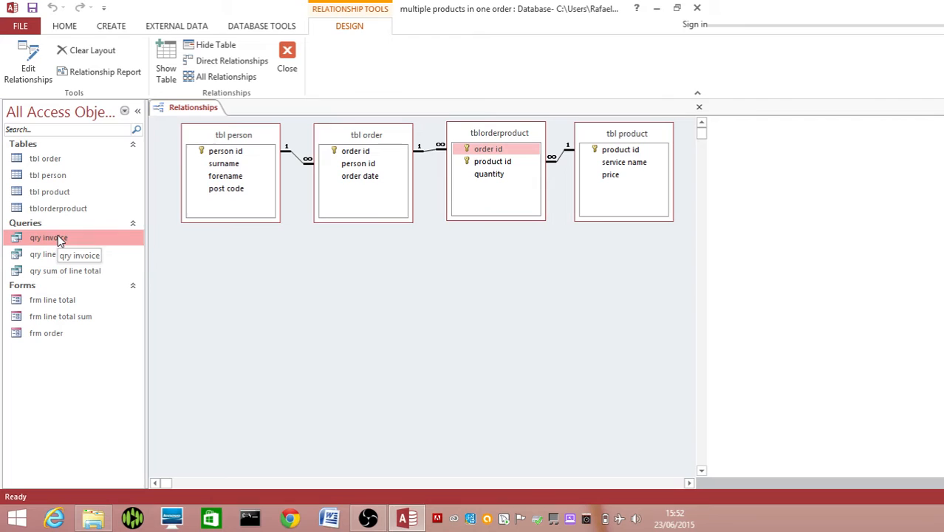
pyautogui.moveTo(461, 221)
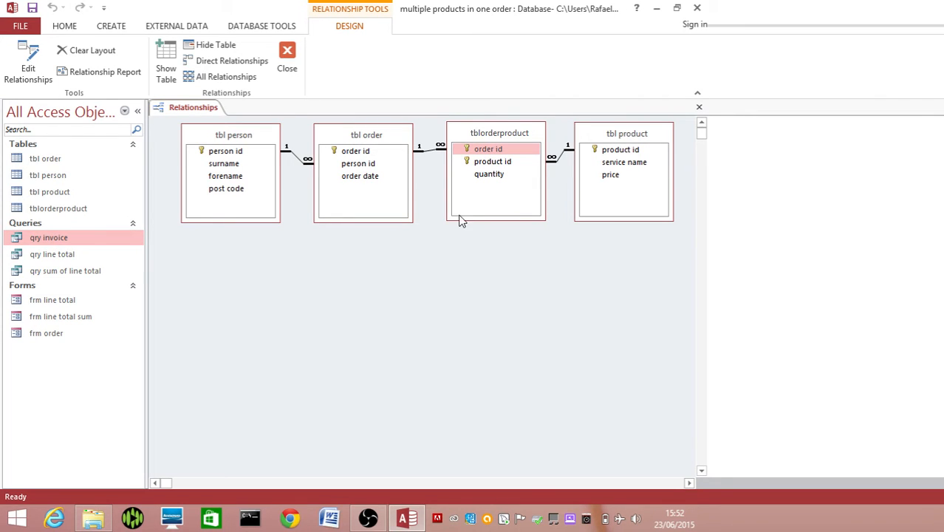
pyautogui.moveTo(432, 226)
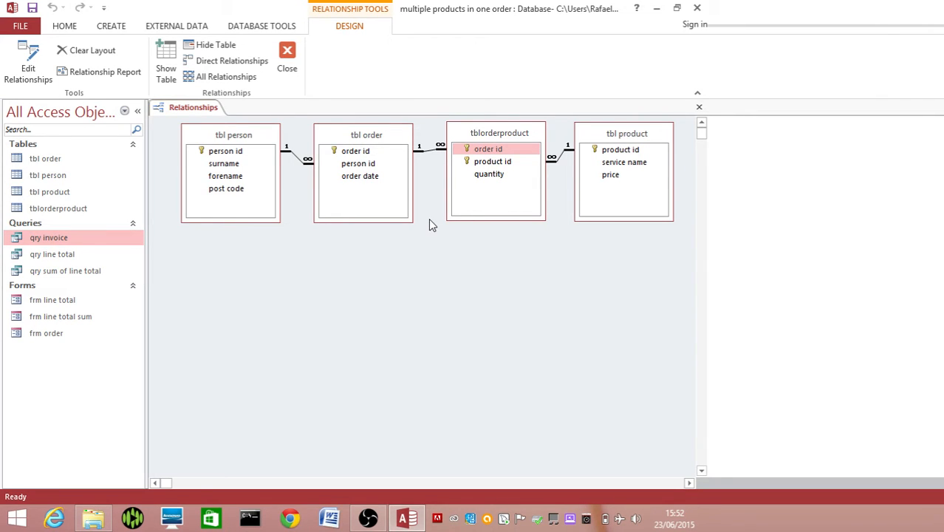
pyautogui.moveTo(348, 253)
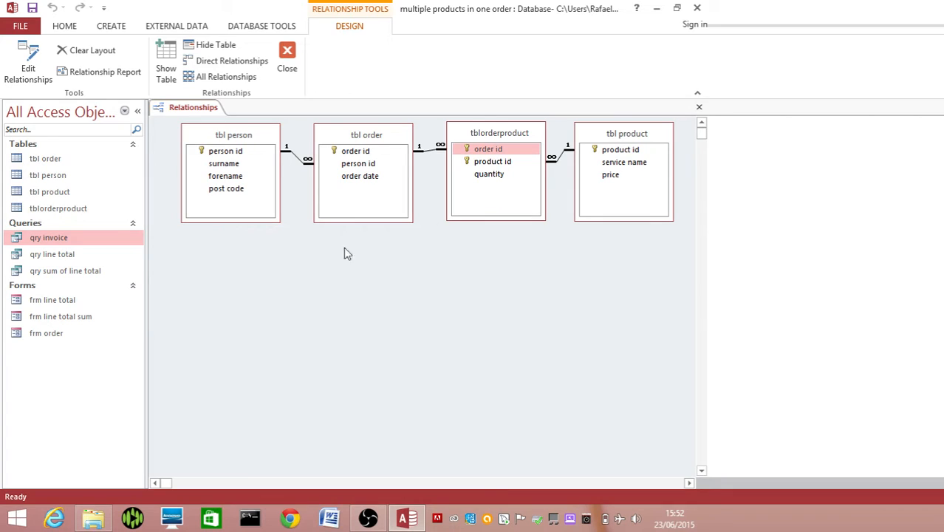
pyautogui.moveTo(99, 255)
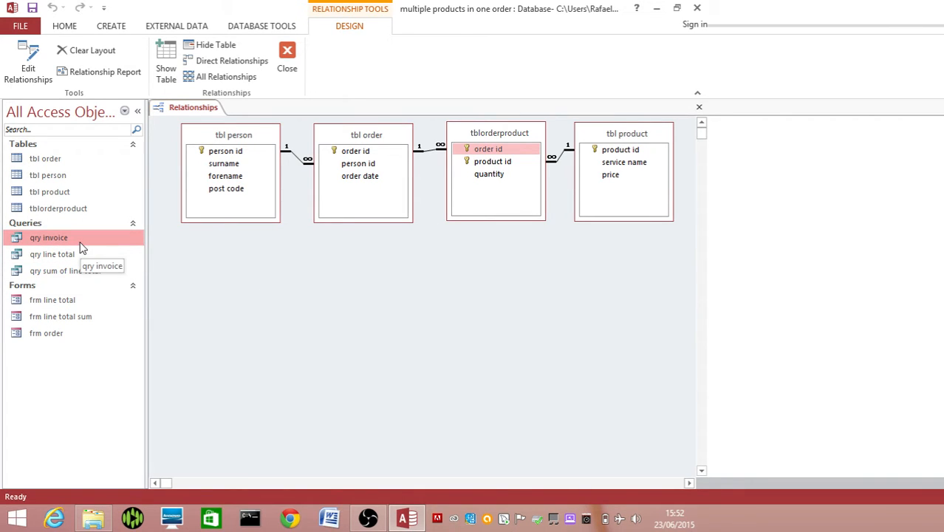
pyautogui.moveTo(65, 271)
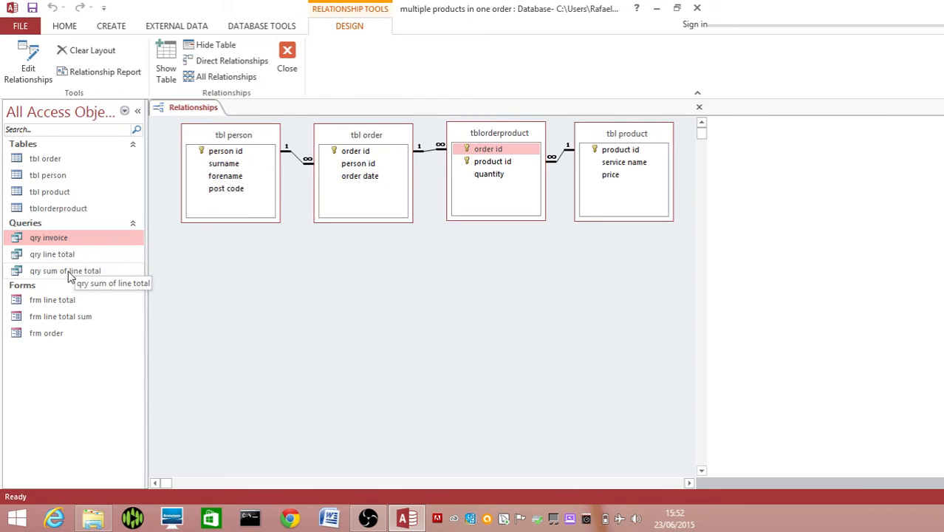
# Open the qry sum of line total query in Design View
pyautogui.click(65, 271)
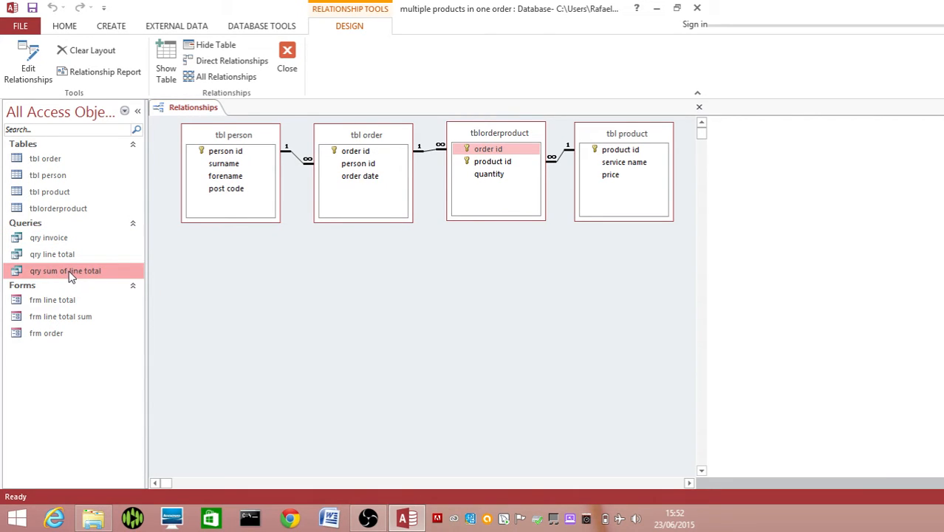
pyautogui.rightClick(65, 270)
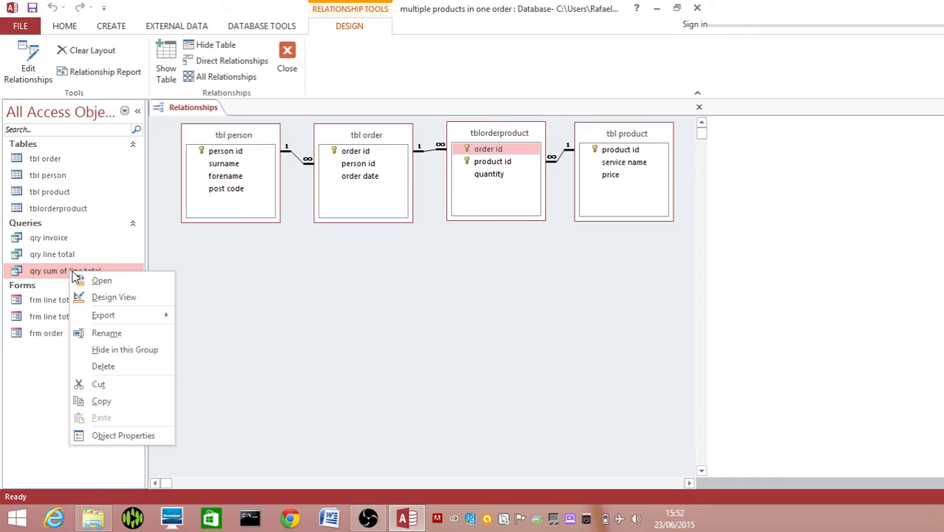
pyautogui.click(113, 296)
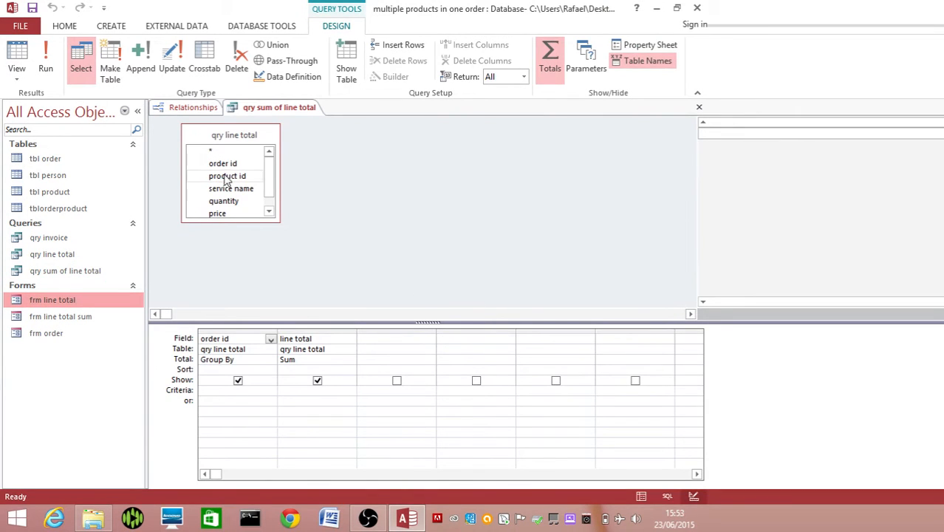
pyautogui.click(230, 339)
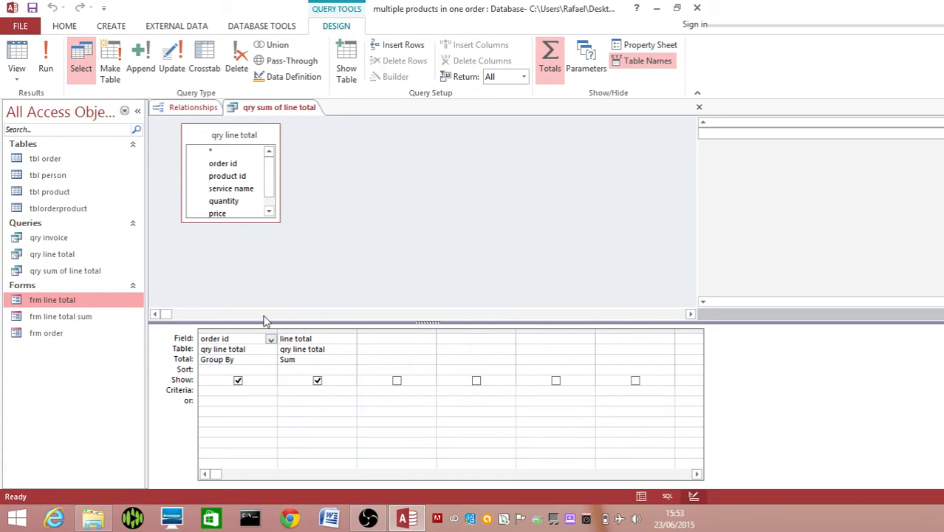
pyautogui.moveTo(263, 314)
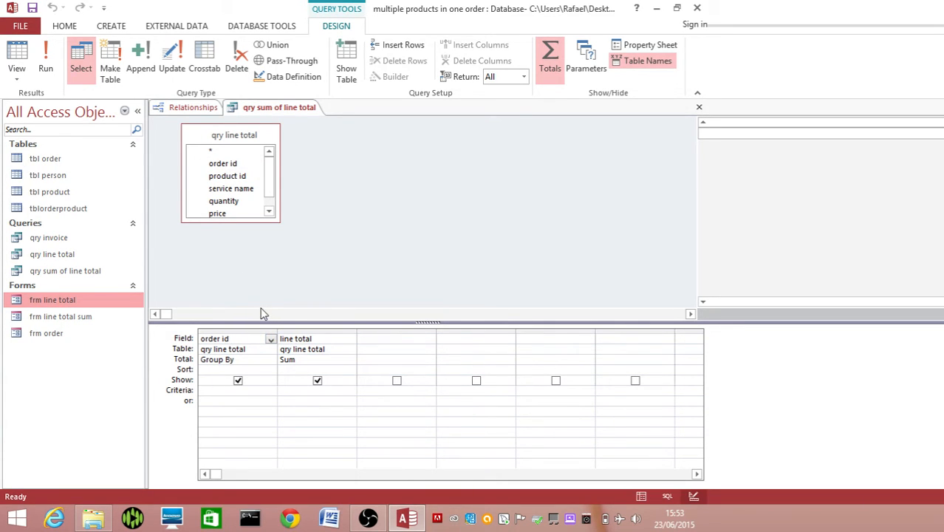
pyautogui.moveTo(695, 120)
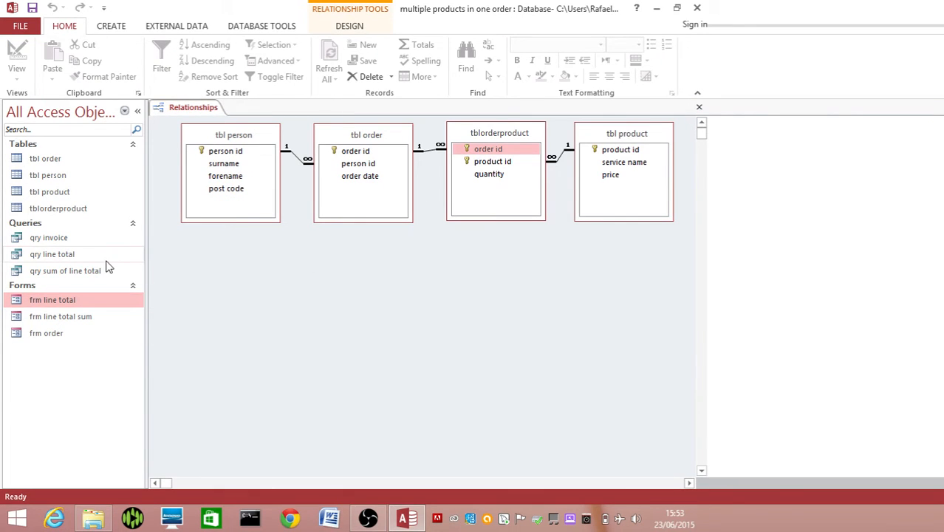
# Inspect qry line total's price-times-quantity column in Design View, then close it
pyautogui.click(51, 254)
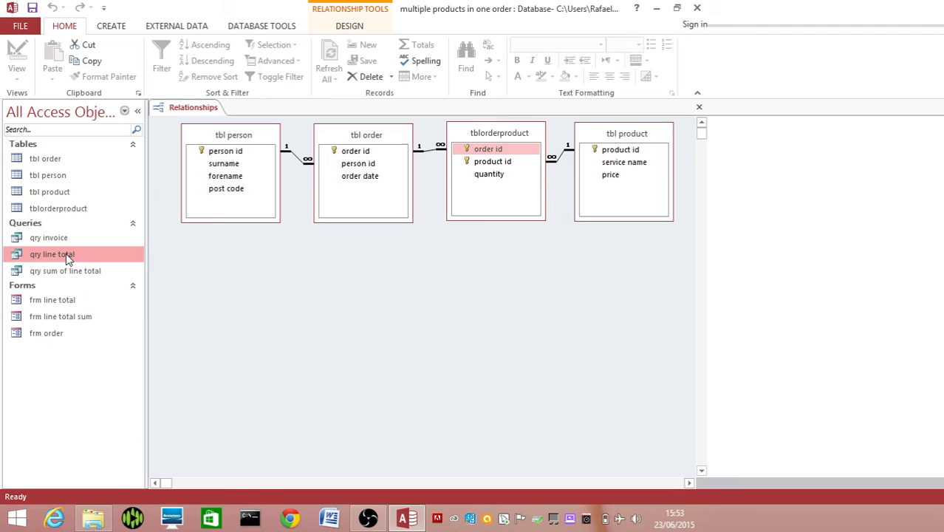
pyautogui.rightClick(52, 254)
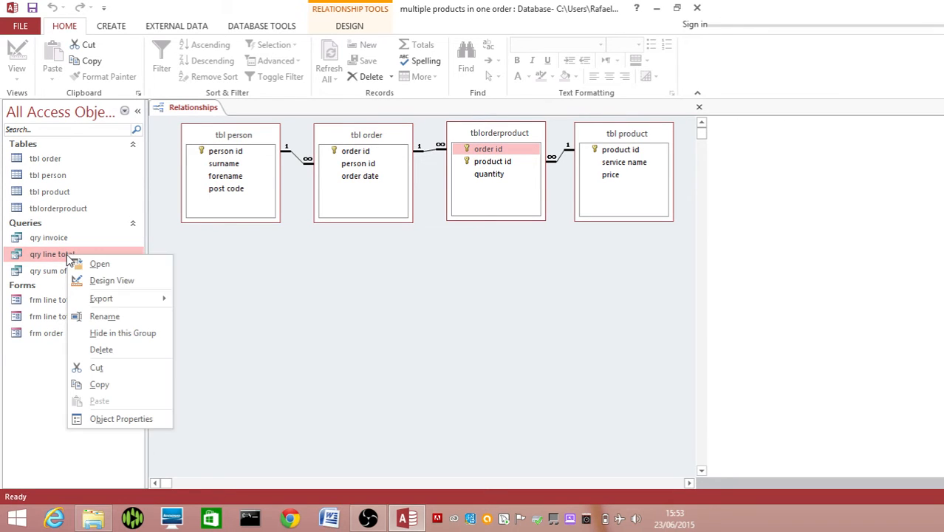
pyautogui.click(111, 280)
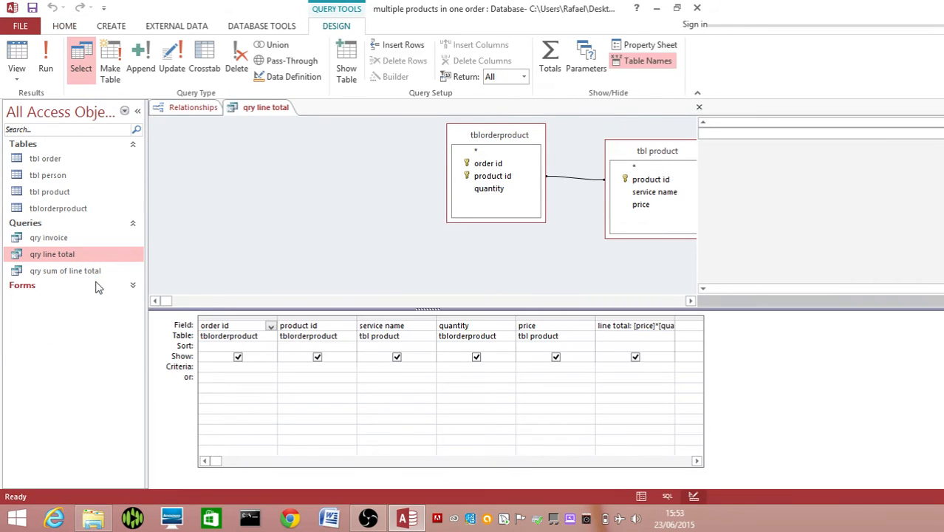
pyautogui.click(138, 111)
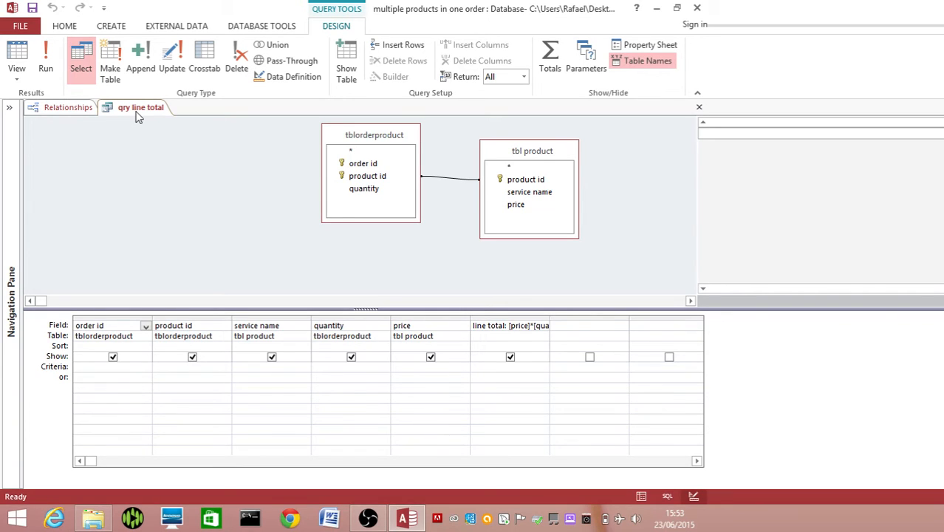
pyautogui.moveTo(517, 265)
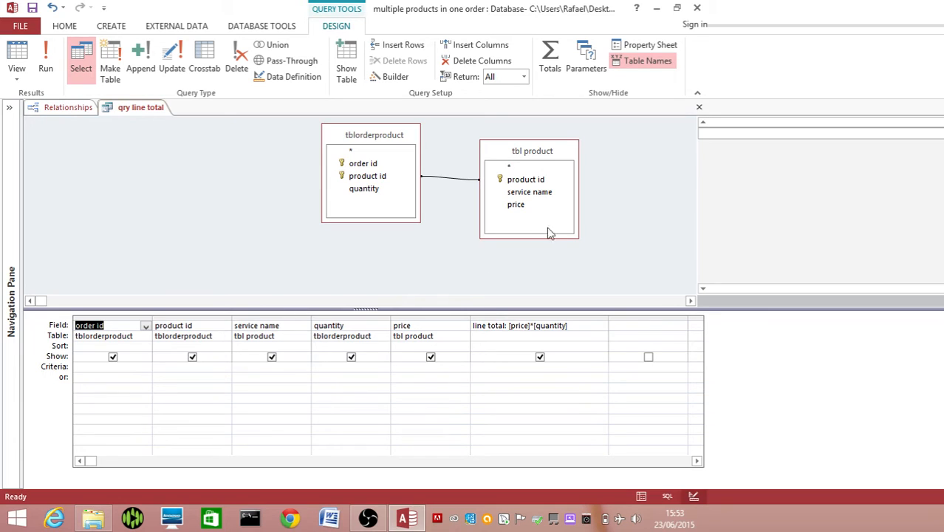
pyautogui.moveTo(339, 321)
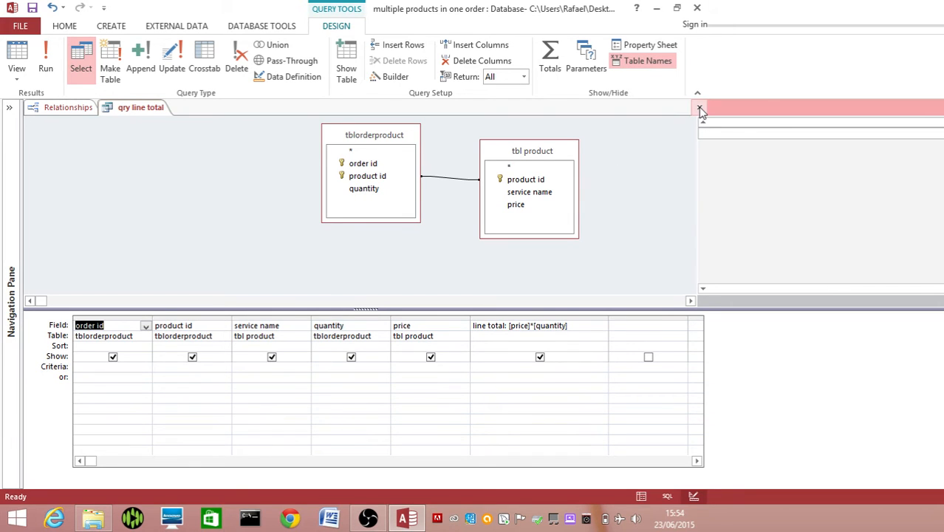
pyautogui.click(67, 107)
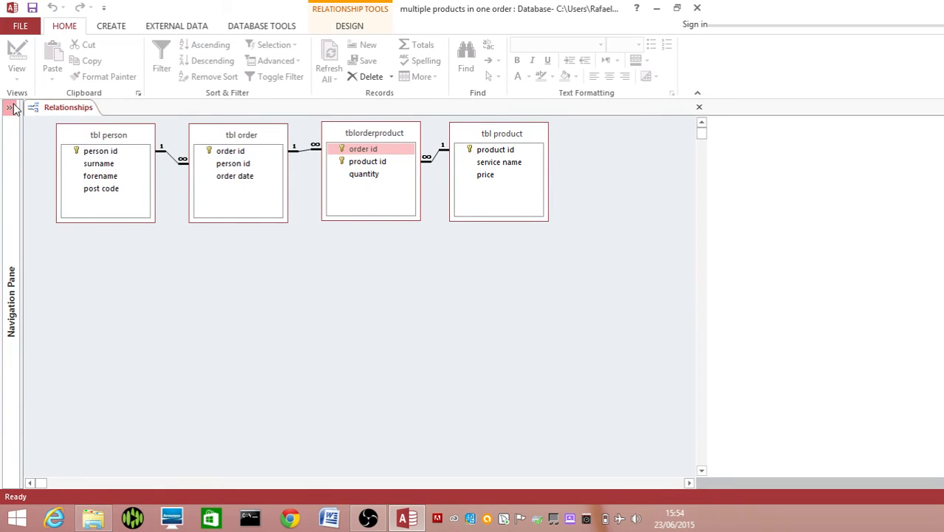
pyautogui.click(11, 107)
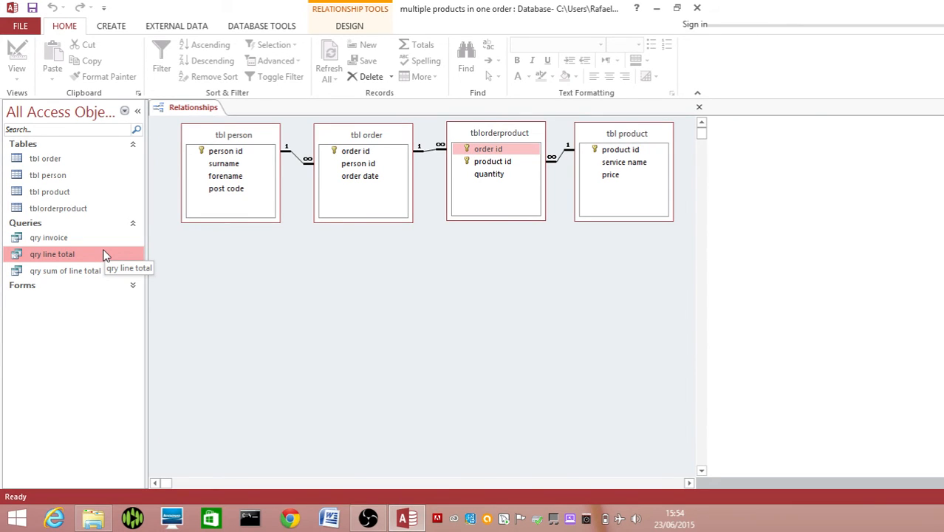
pyautogui.click(64, 271)
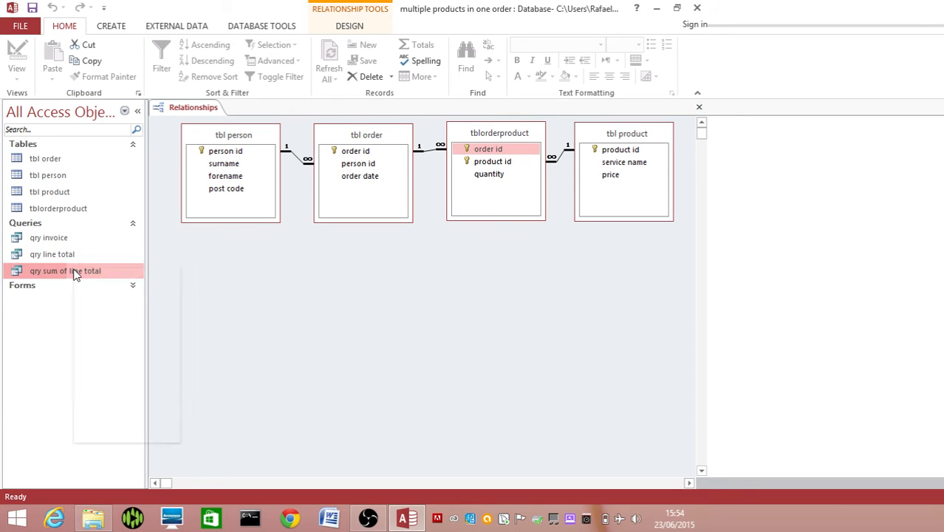
pyautogui.rightClick(65, 271)
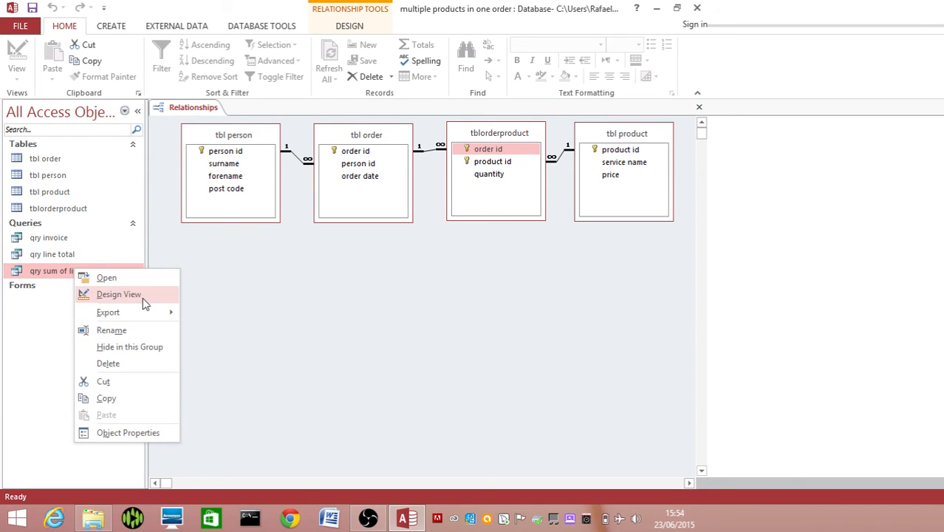
pyautogui.click(119, 294)
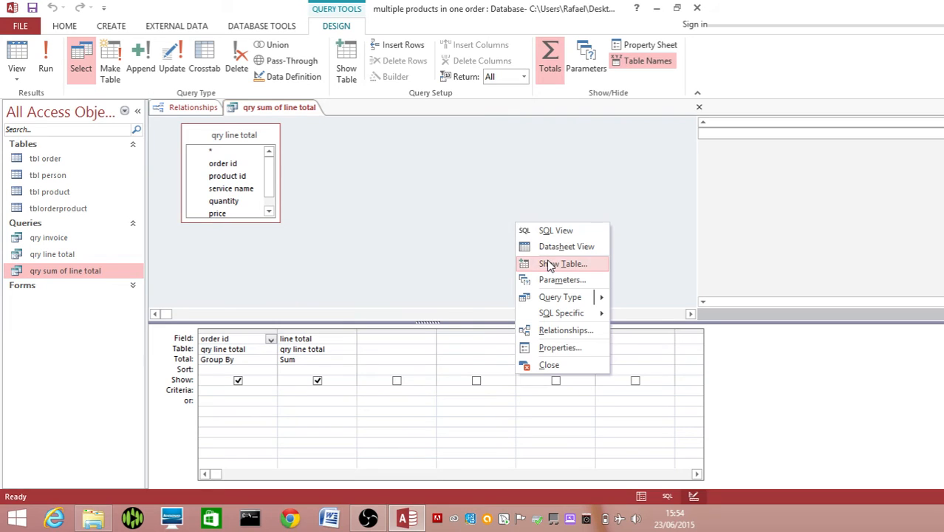
pyautogui.click(564, 264)
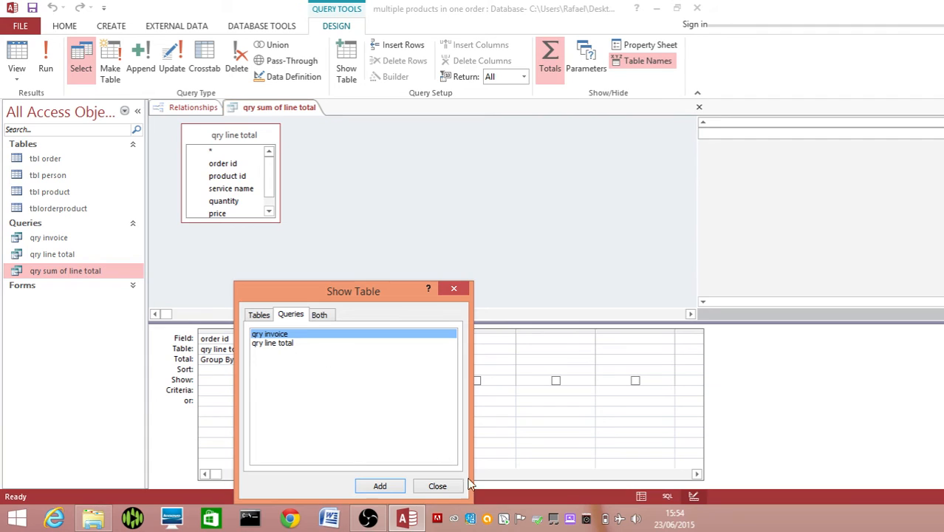
pyautogui.click(437, 486)
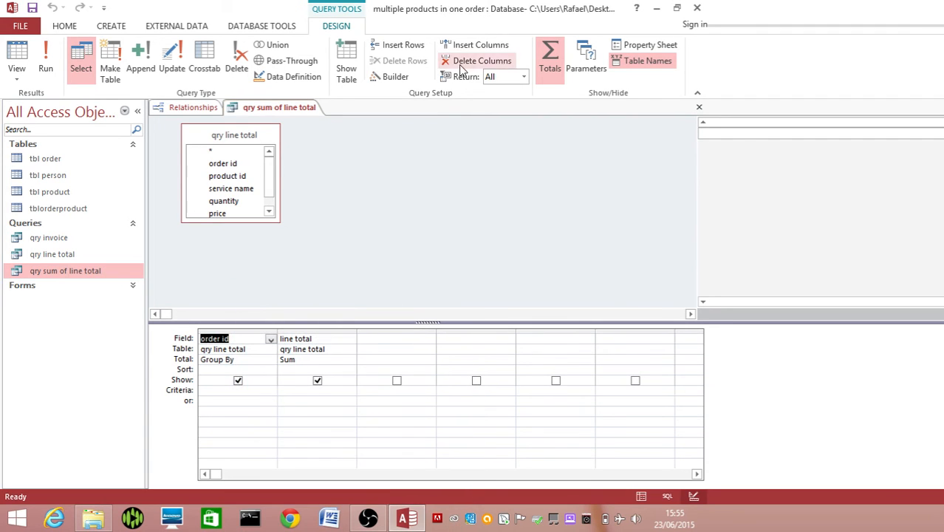
pyautogui.moveTo(549, 59)
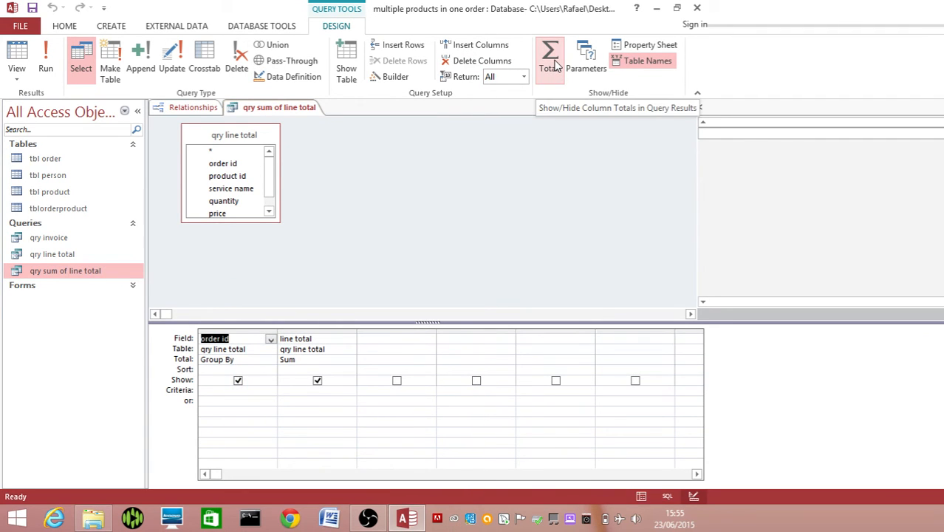
pyautogui.moveTo(258, 284)
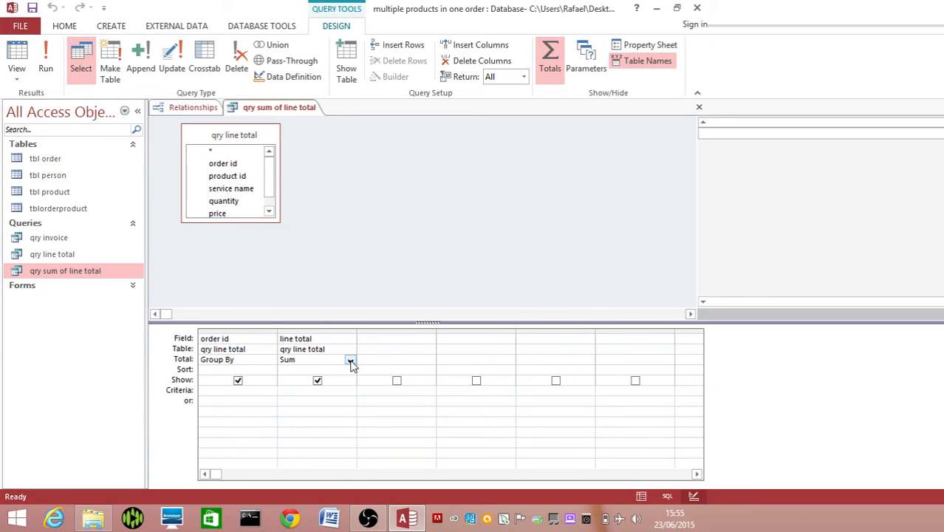
pyautogui.click(350, 360)
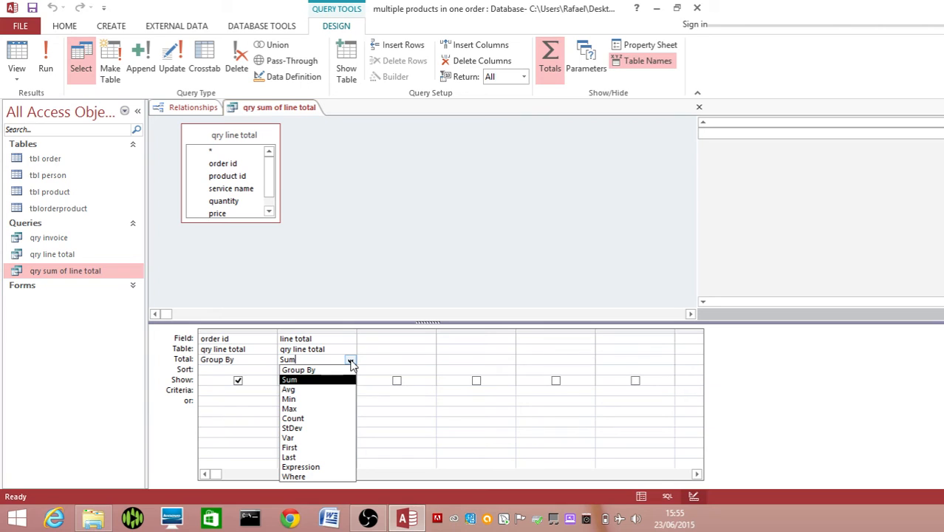
pyautogui.click(289, 379)
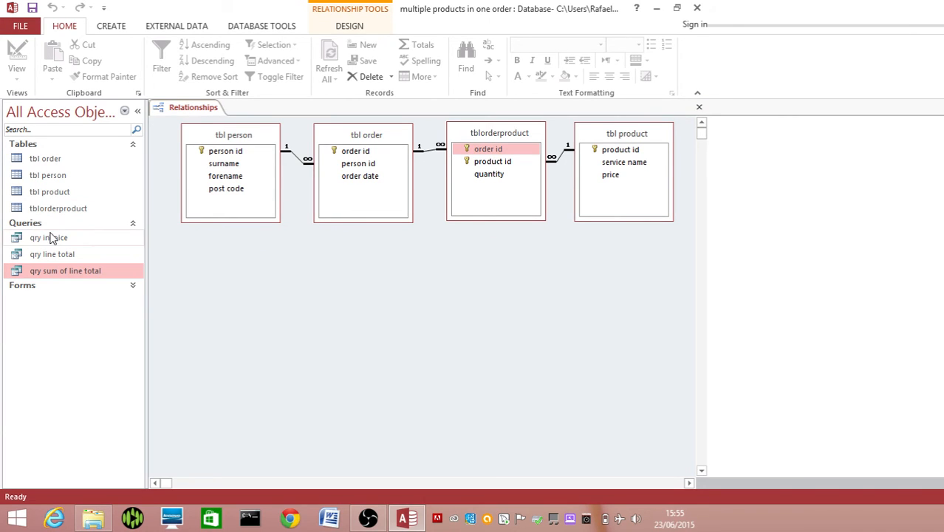
# Open qry invoice in Design View, showing person, order, product tables and total queries
pyautogui.rightClick(48, 237)
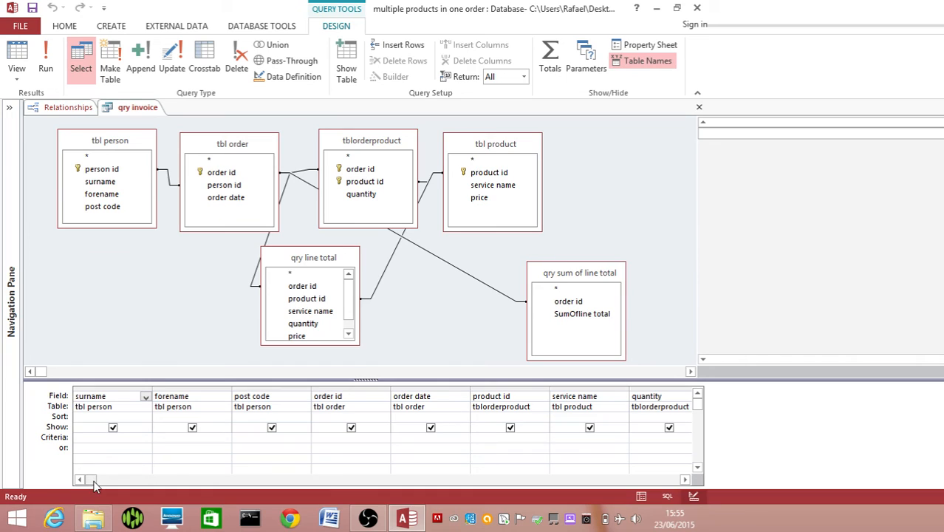
pyautogui.click(90, 395)
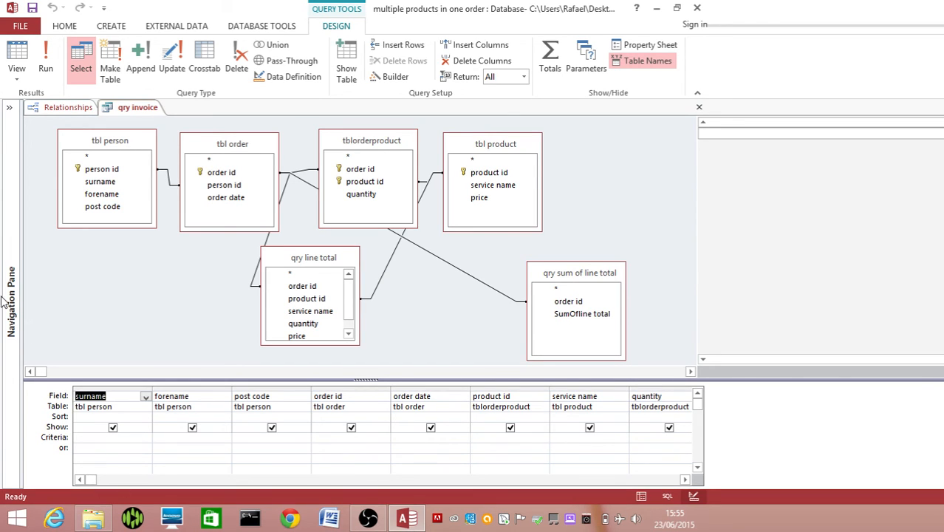
# Set the order id field's criterion to [enter order id]
pyautogui.click(222, 172)
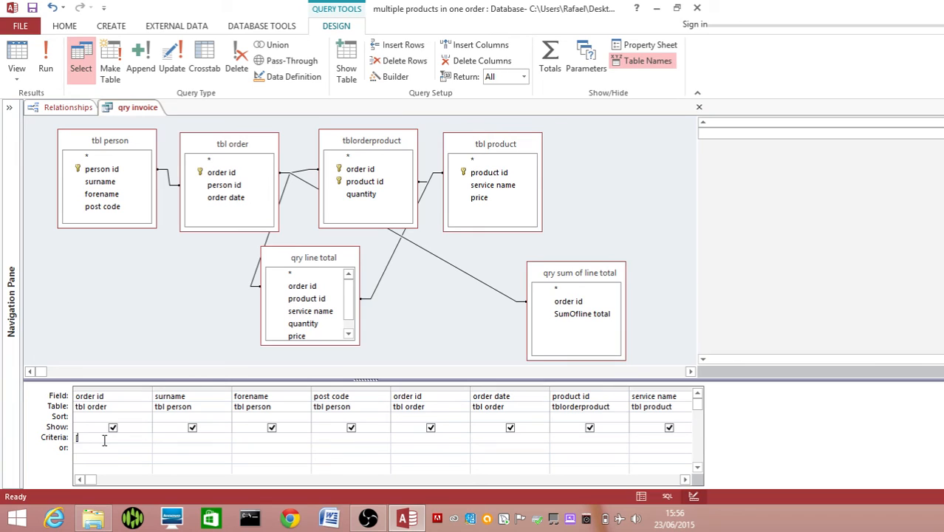
pyautogui.write('[enter o')
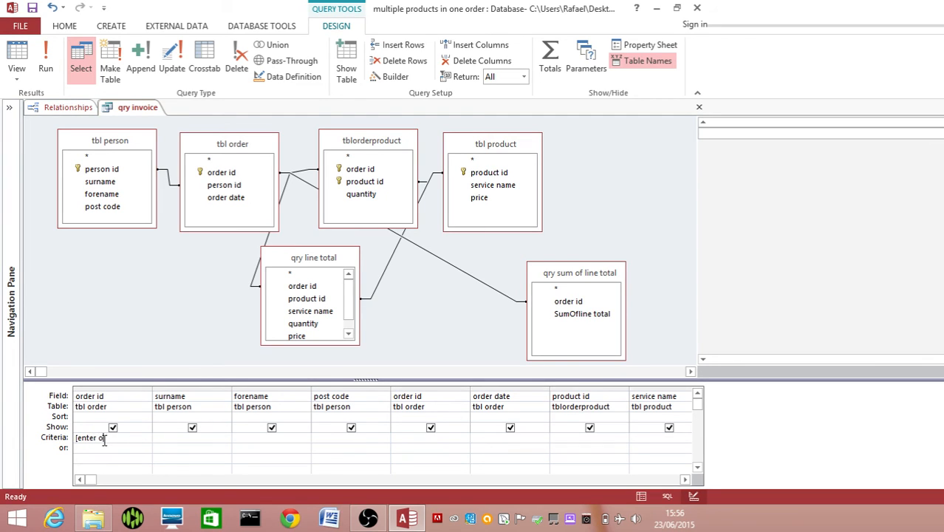
pyautogui.write('rder id')
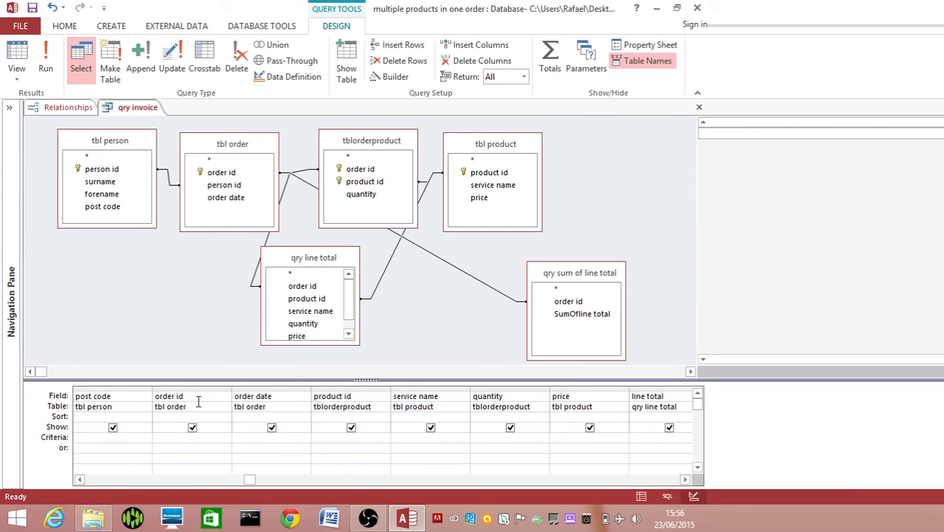
pyautogui.click(169, 395)
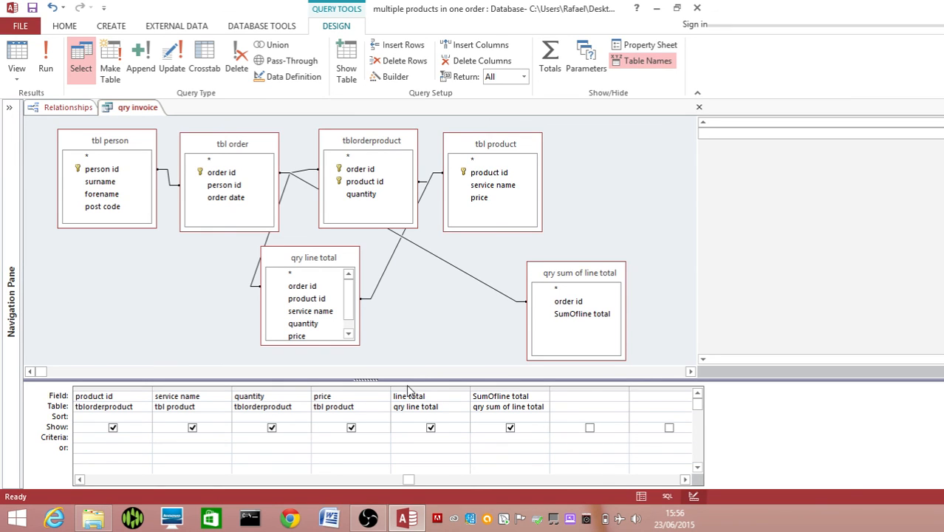
# Enlarge the qry line total field list to show all fields, then run the invoice query
pyautogui.click(313, 257)
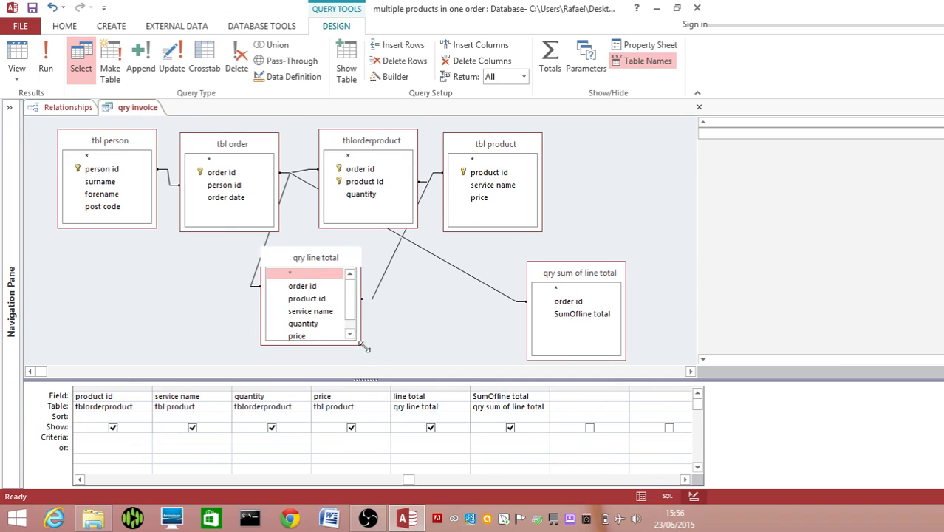
pyautogui.moveTo(363, 347); pyautogui.dragTo(363, 362)
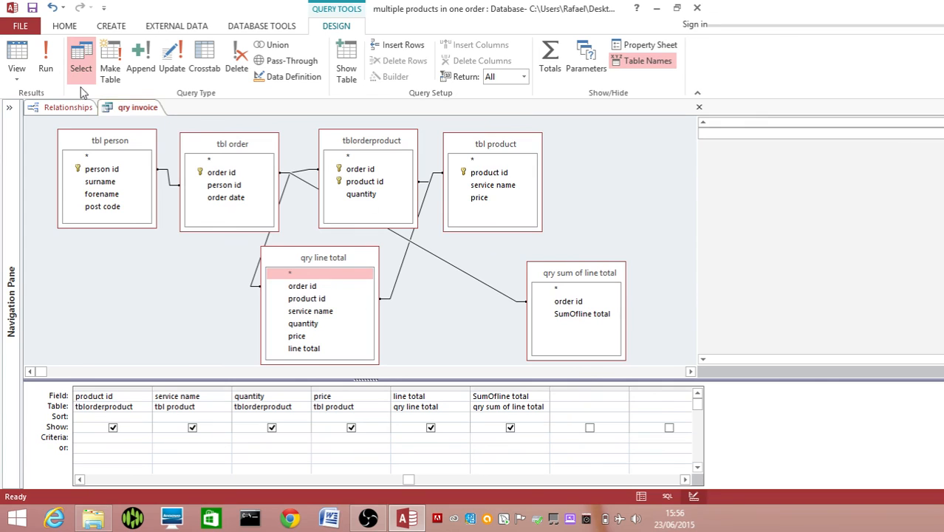
pyautogui.click(45, 55)
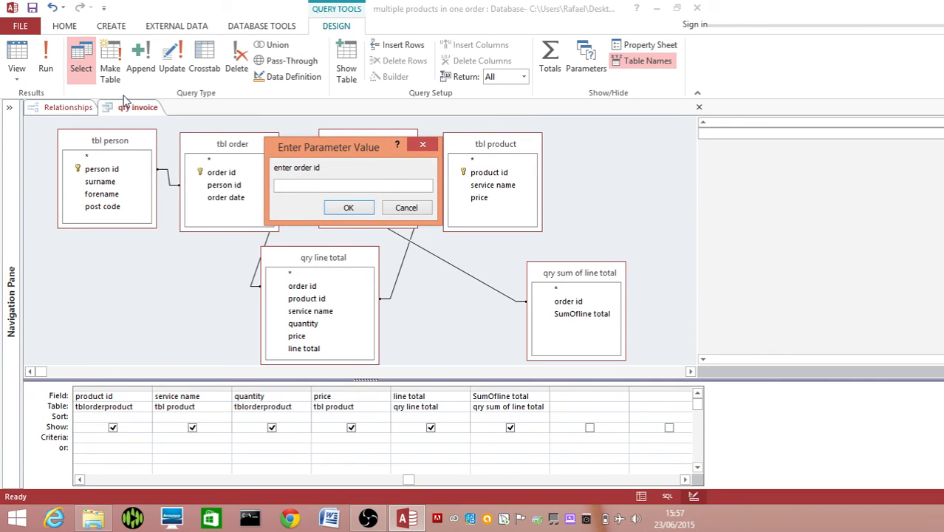
# Enter an order id to view line totals and £42.00 total, then close without saving
pyautogui.click(348, 207)
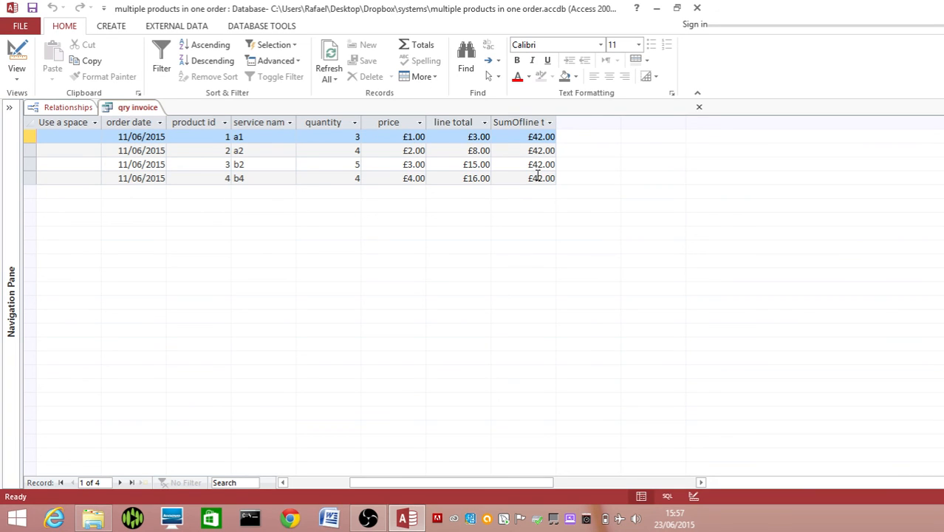
pyautogui.moveTo(585, 125)
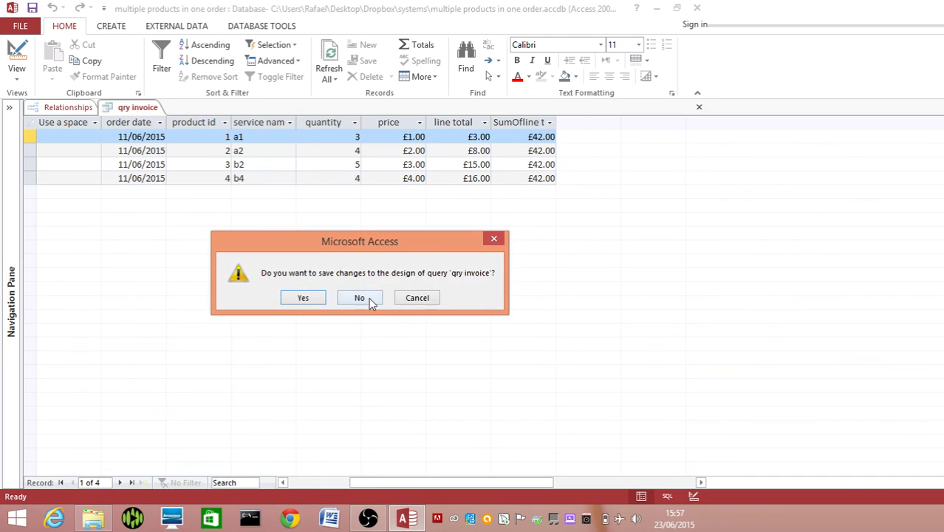
pyautogui.click(360, 297)
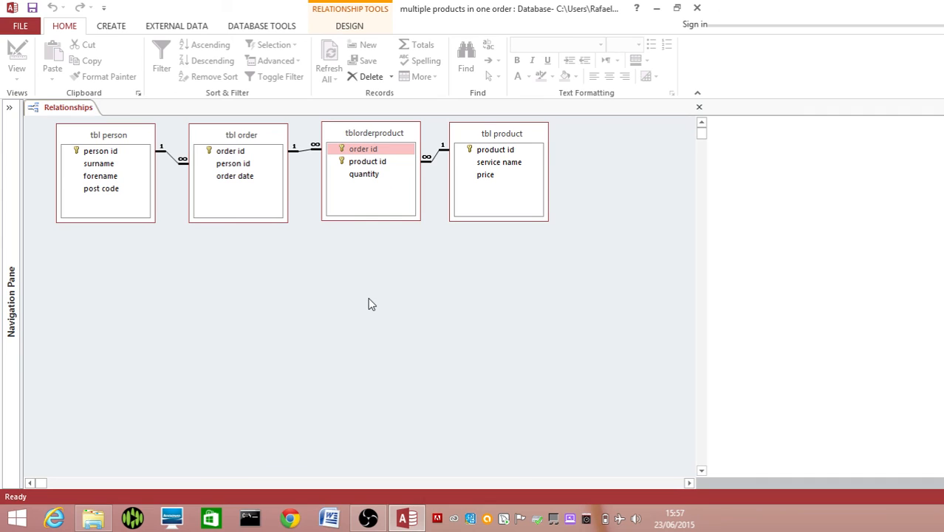